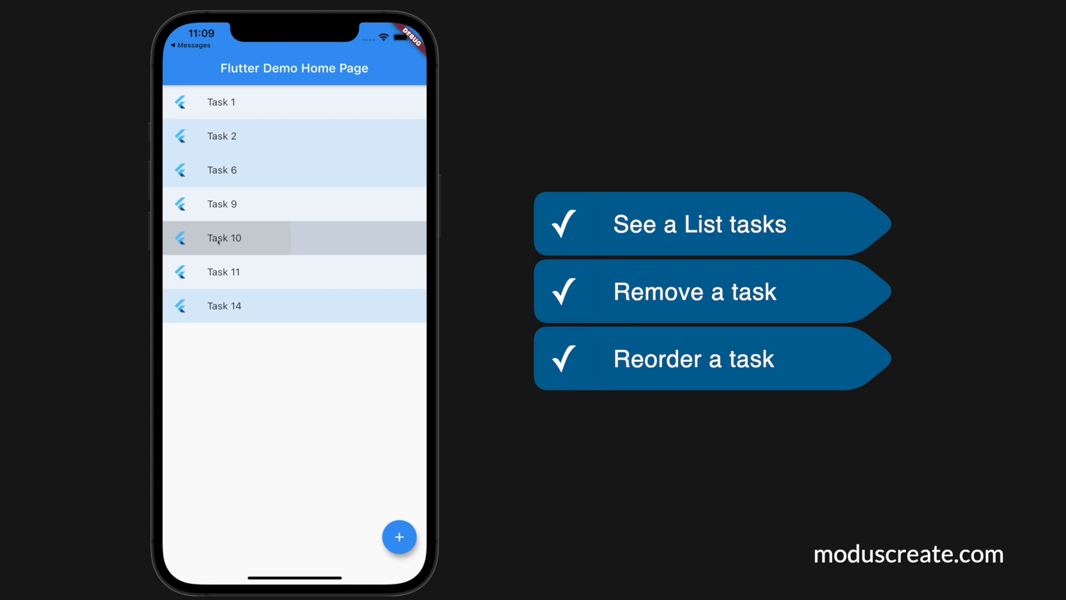
Step: Drag Task 10 upward to a new position in the simulator's task list
left_click_drag(223, 238, 223, 170)
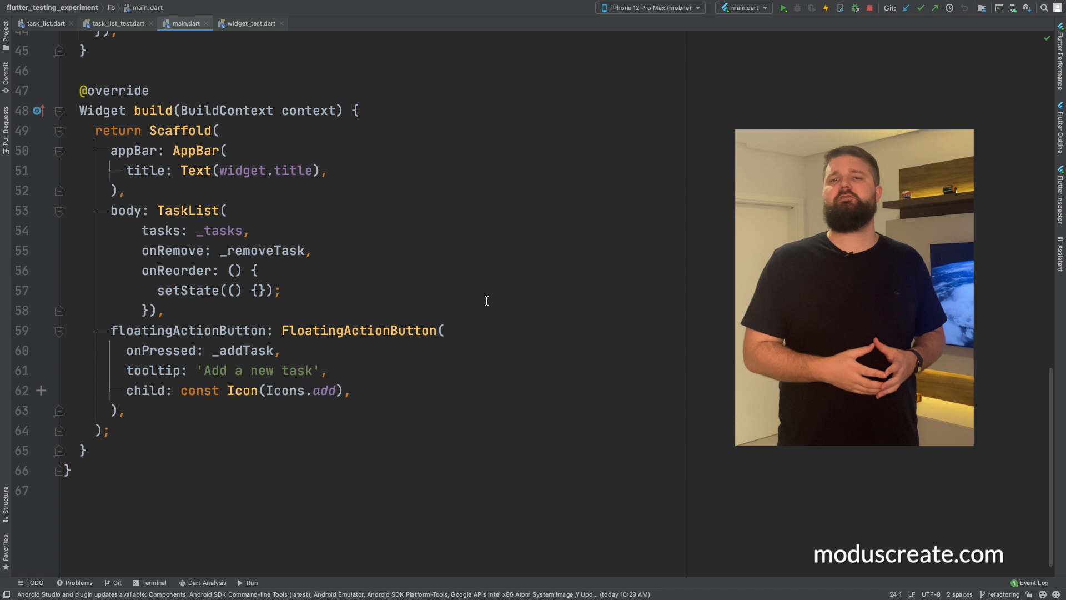
Step: Switch to task_list.dart and scroll down to the ReorderableListView onReorder code
left_click(45, 24)
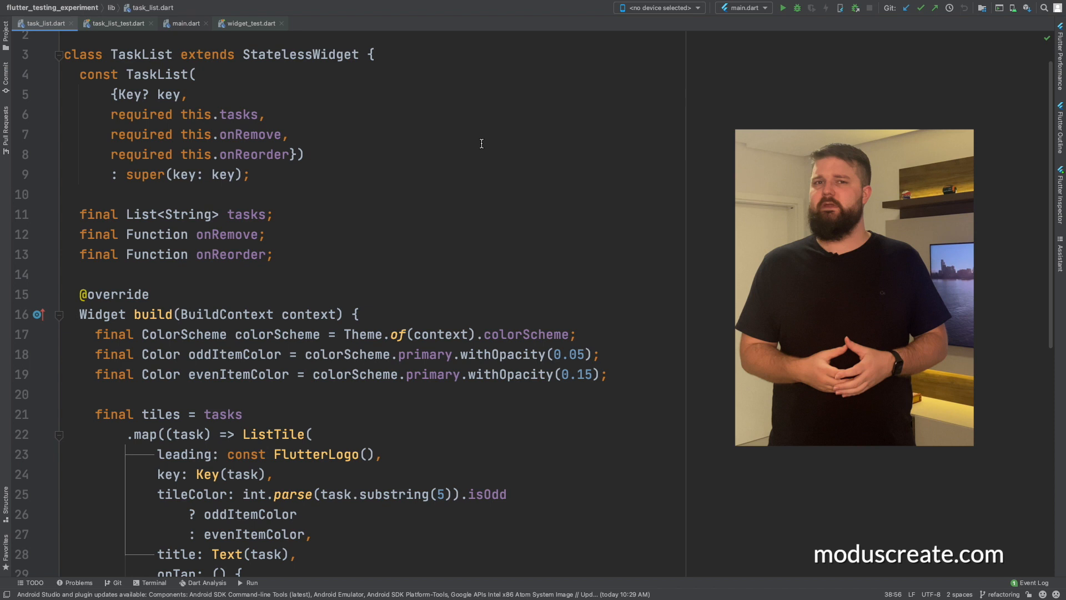
scroll("down", 3)
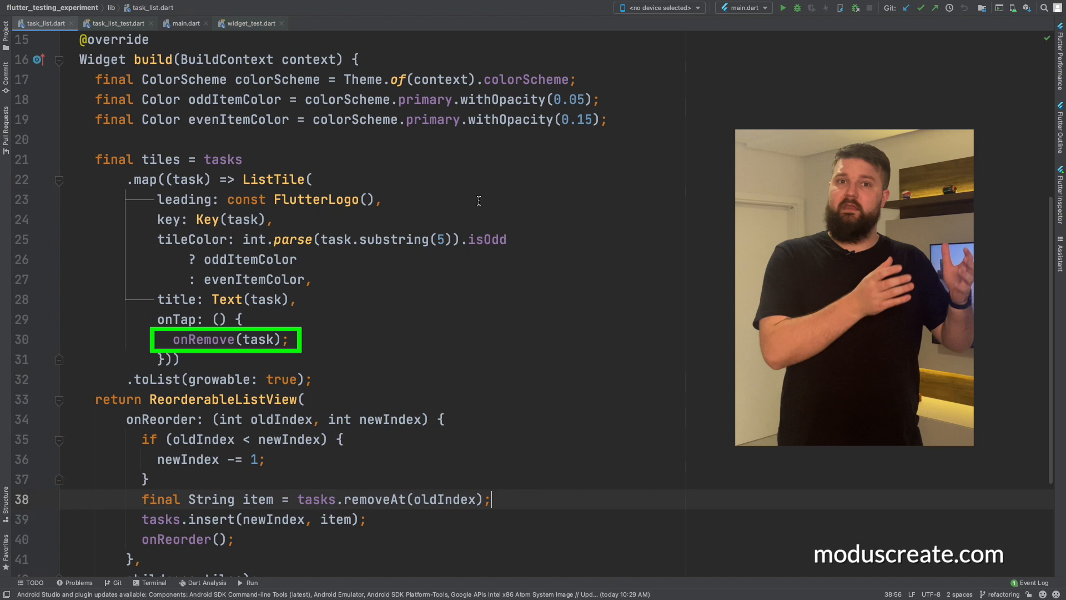
scroll("down", 3)
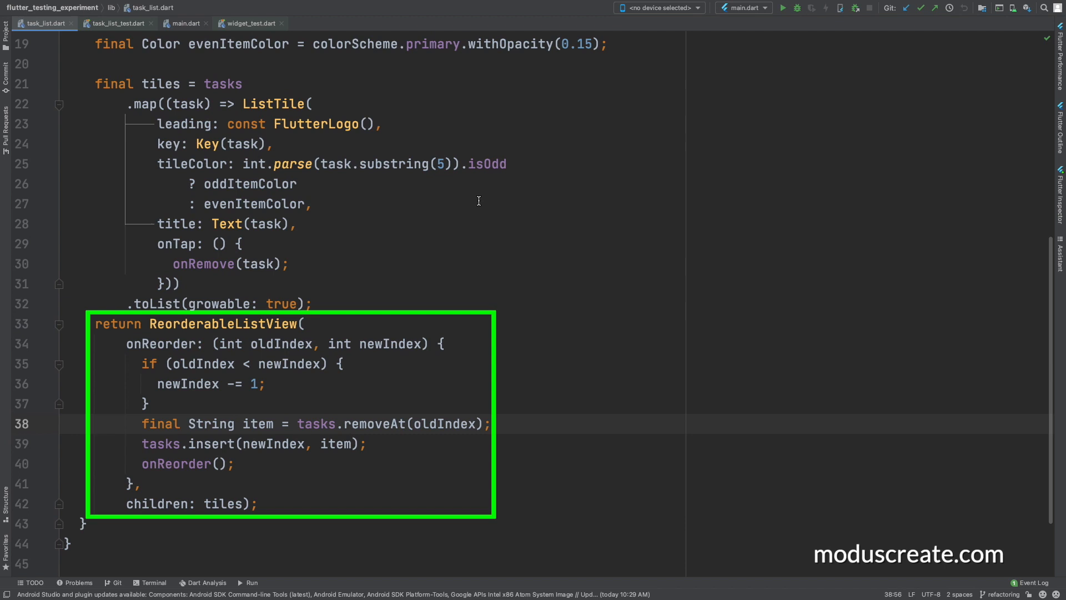
Step: Bring up task_list_test.dart, whose first test checks Task 1, Task 2 and Task 3 render
left_click(118, 24)
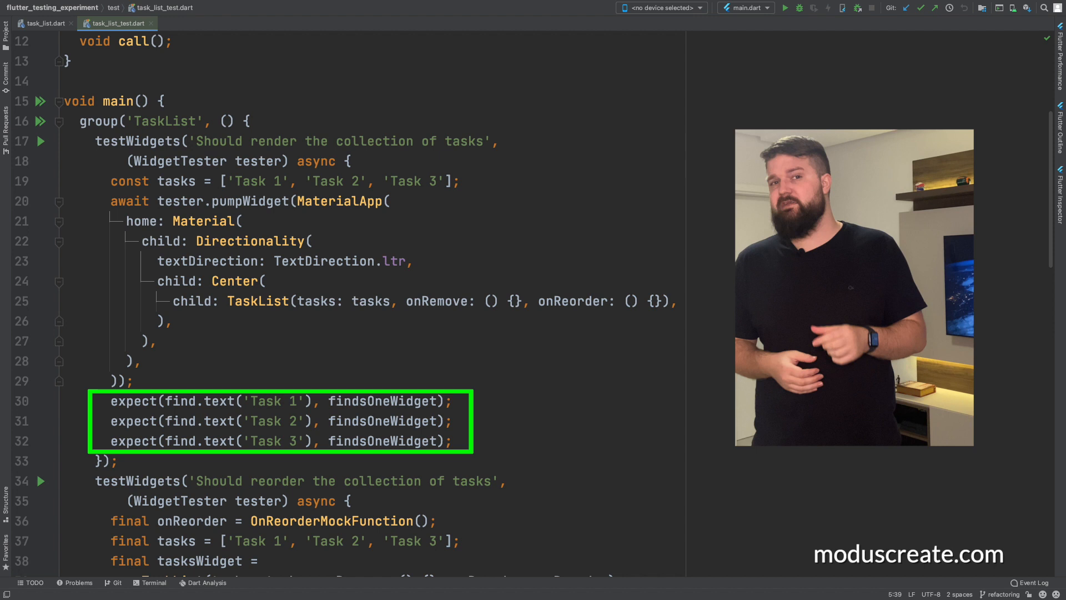
scroll("down", 3)
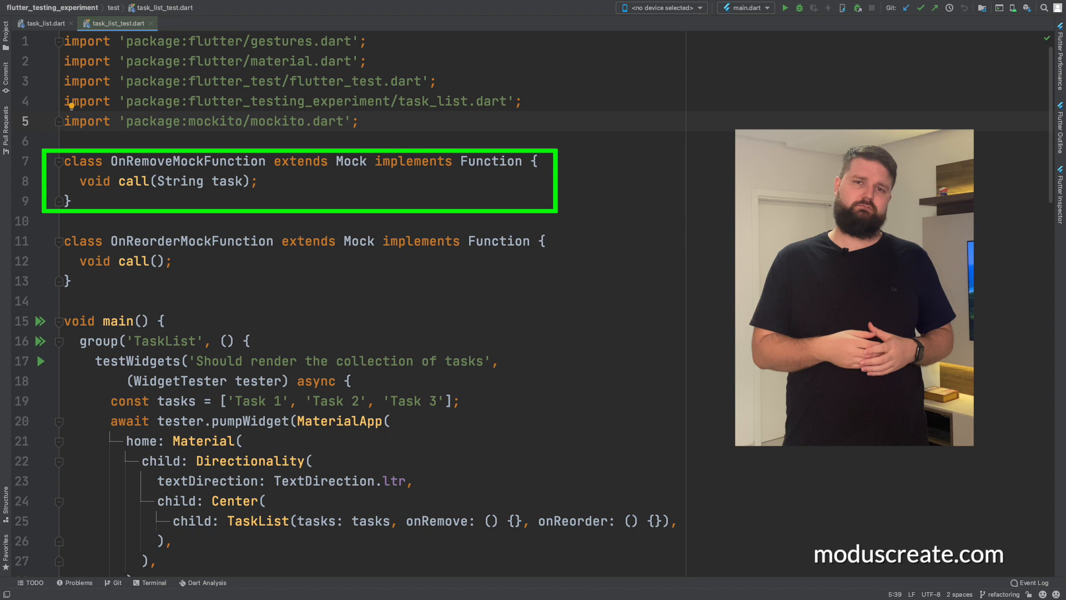
scroll("down", 3)
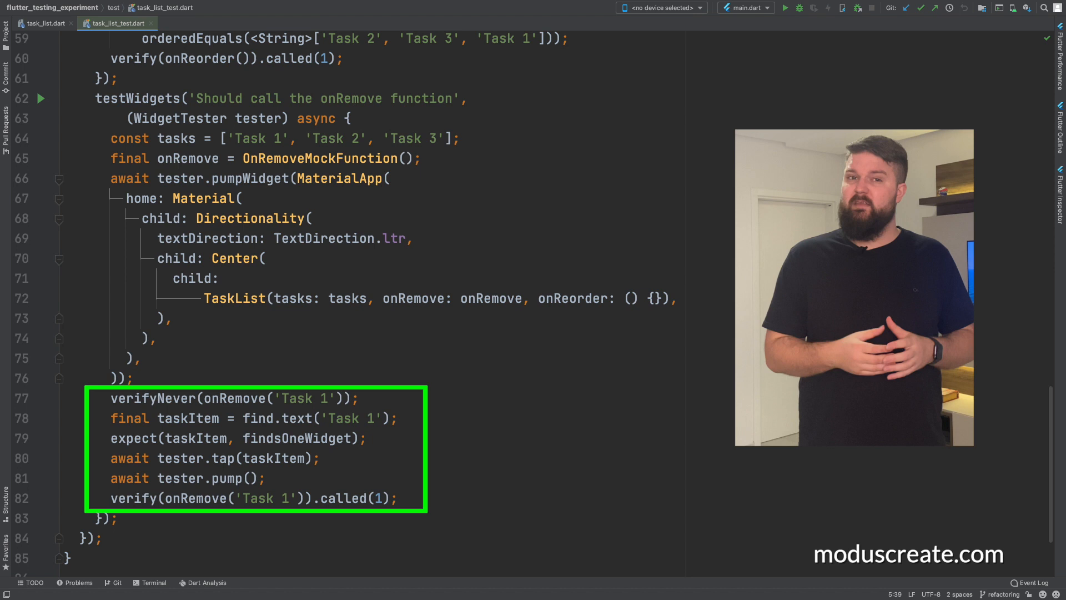